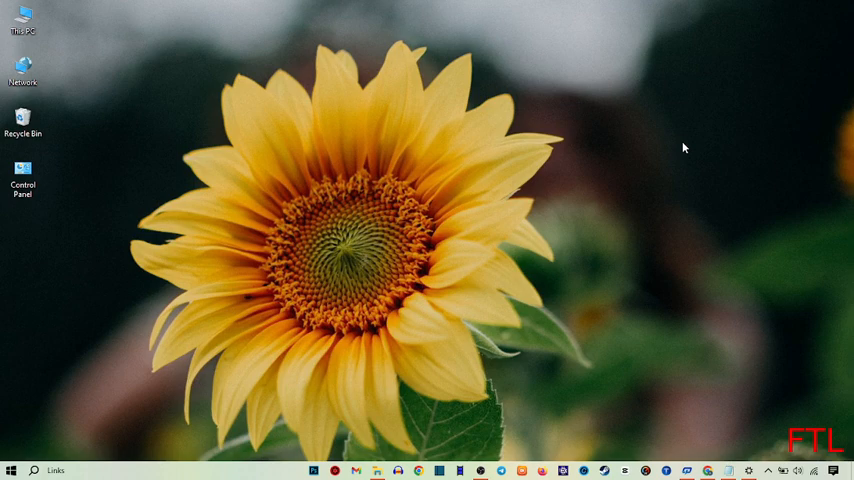
mouse_move(710, 220)
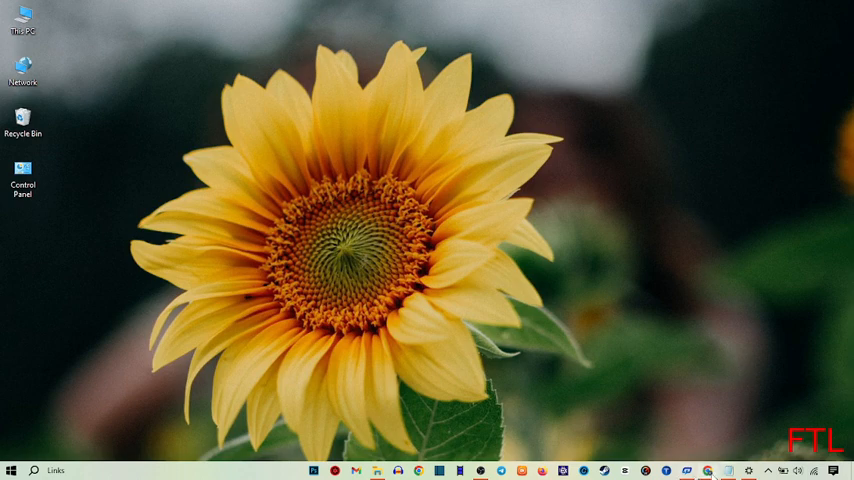
Step: Launch Chrome and reach its Settings page via the three-dot menu
left_click(708, 470)
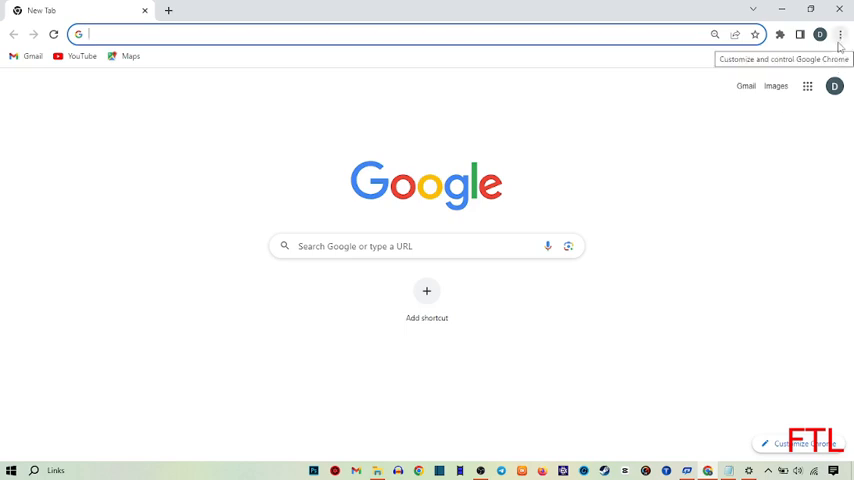
left_click(840, 34)
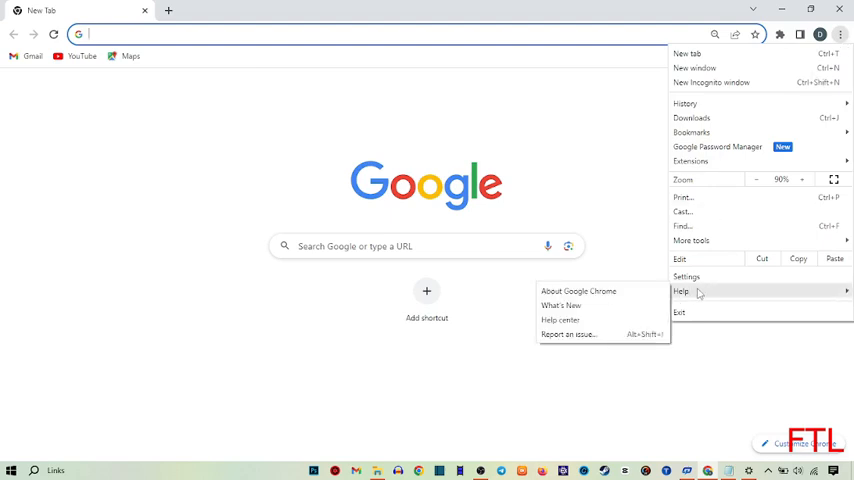
mouse_move(708, 280)
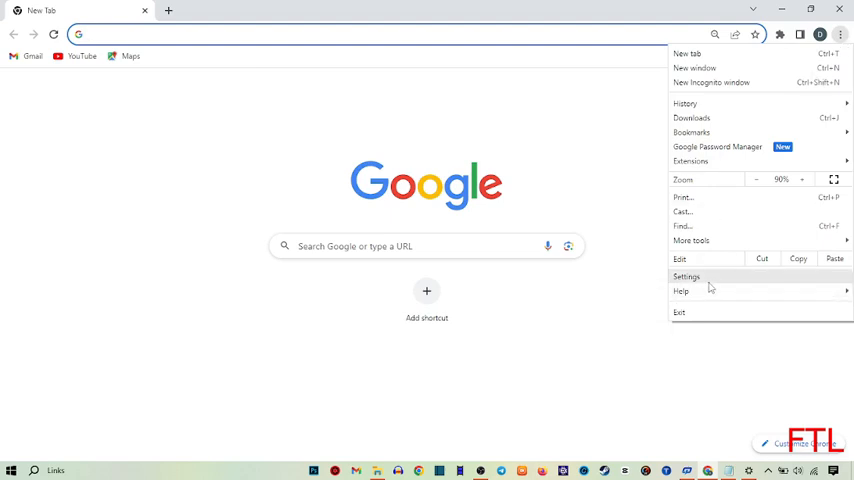
left_click(688, 276)
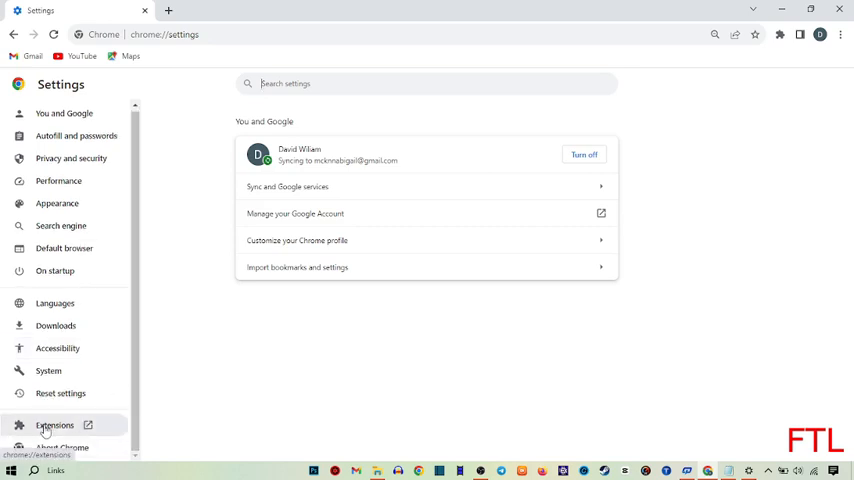
mouse_move(54, 424)
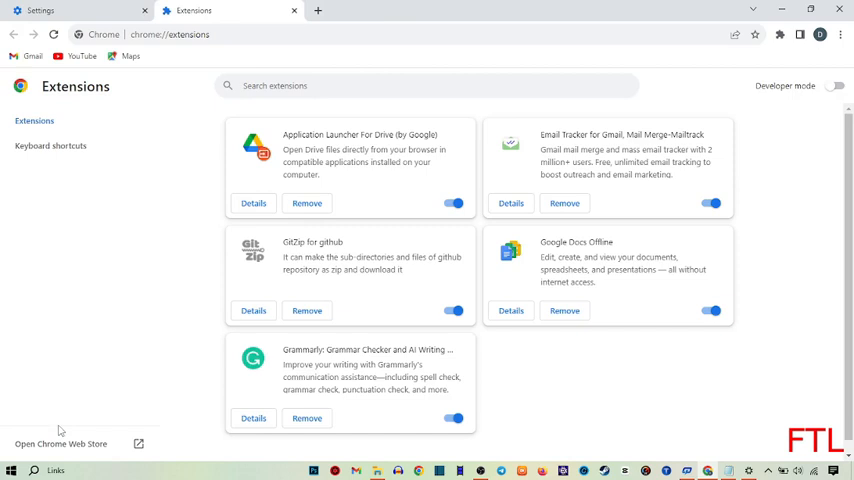
mouse_move(292, 128)
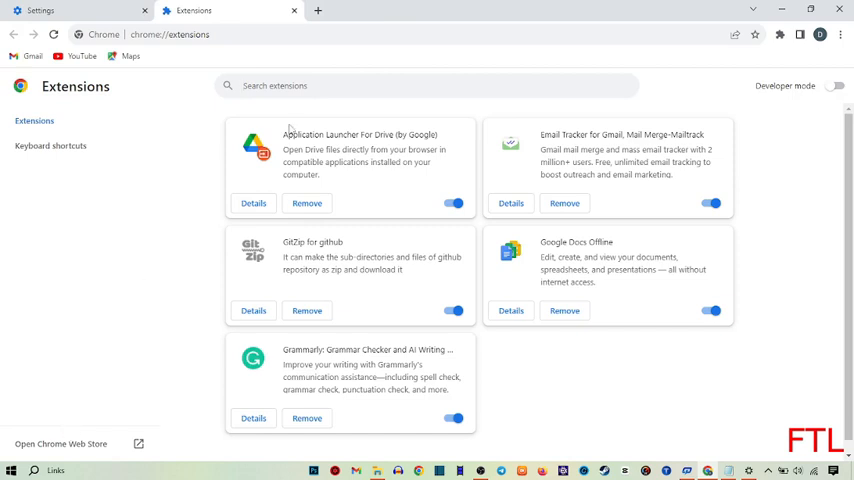
mouse_move(184, 340)
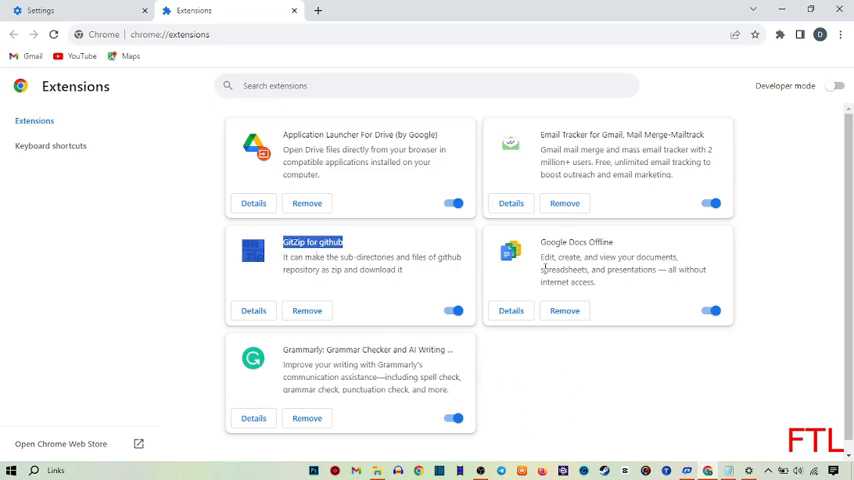
mouse_move(122, 444)
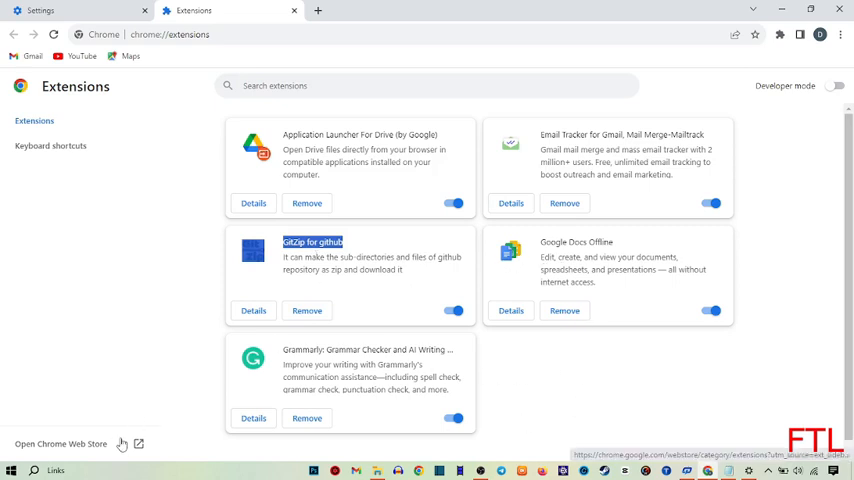
mouse_move(190, 284)
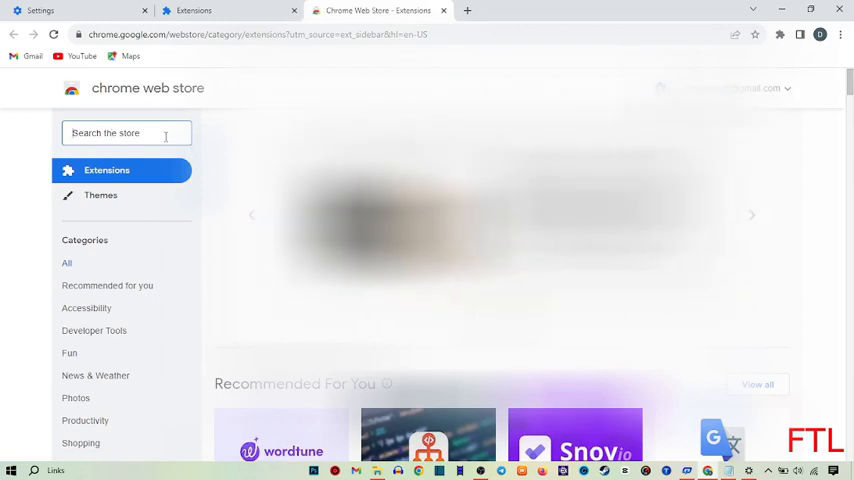
Step: Search the Chrome Web Store for 'google translate'
type("google translate")
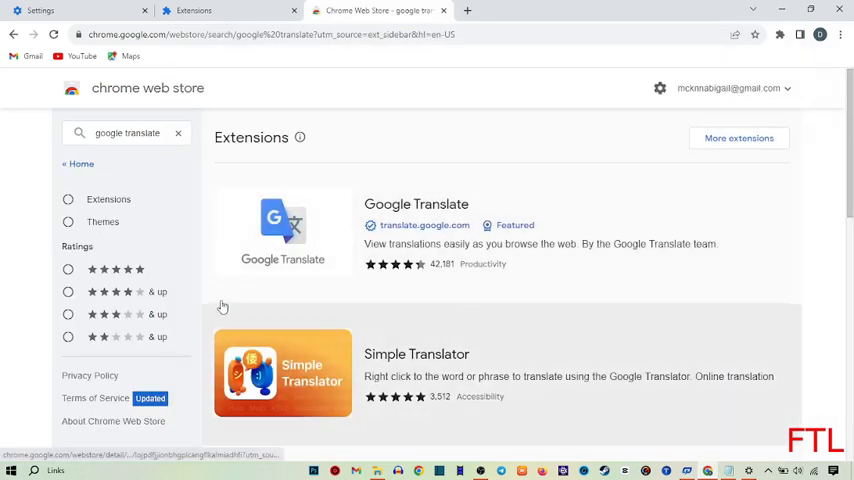
mouse_move(538, 272)
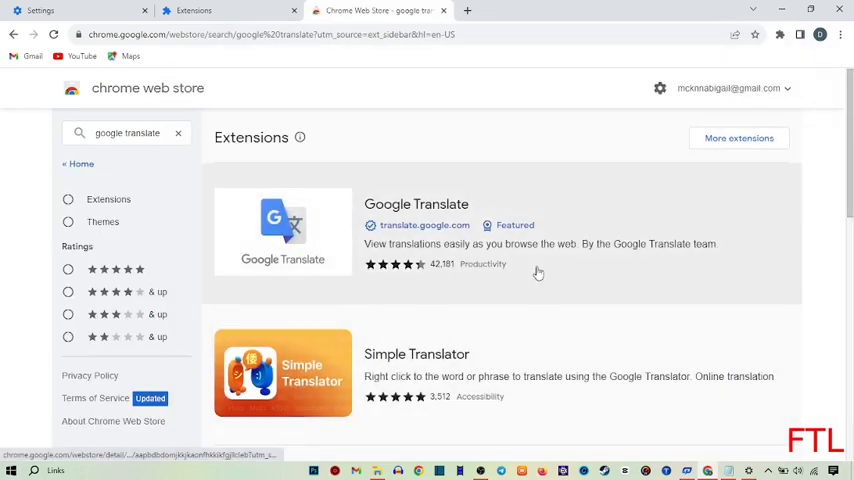
mouse_move(576, 232)
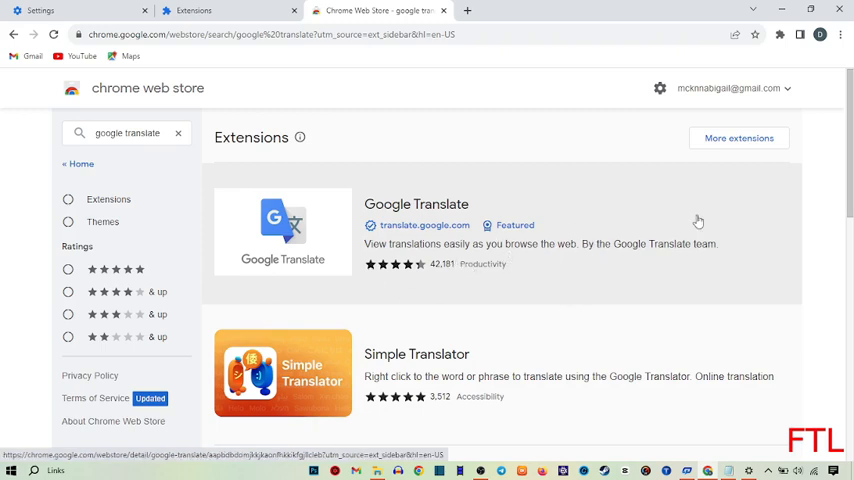
mouse_move(412, 244)
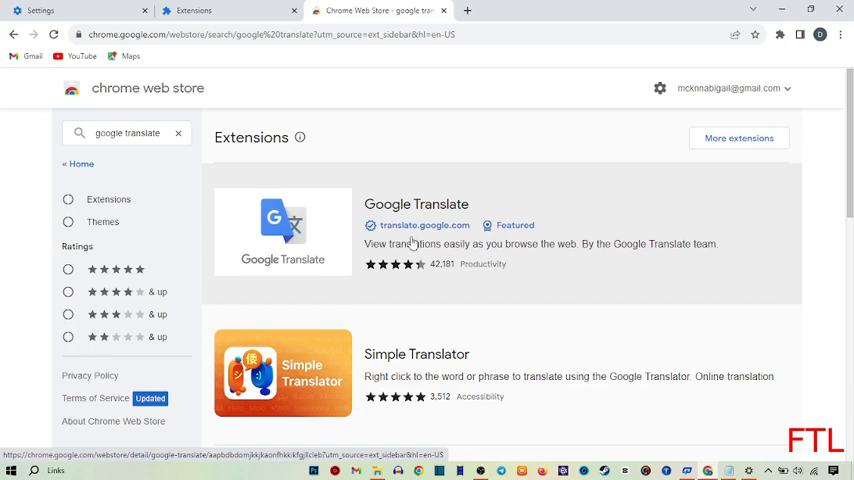
Step: Open the Google Translate result to view its extension detail page
left_click(416, 204)
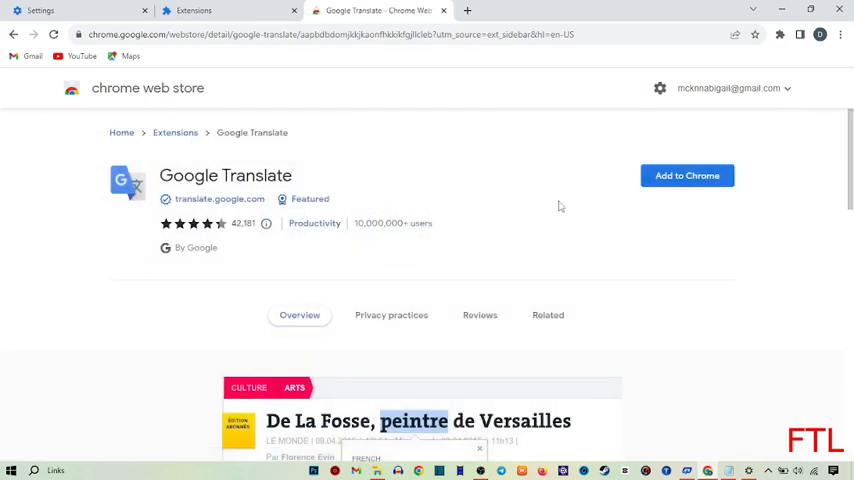
mouse_move(602, 284)
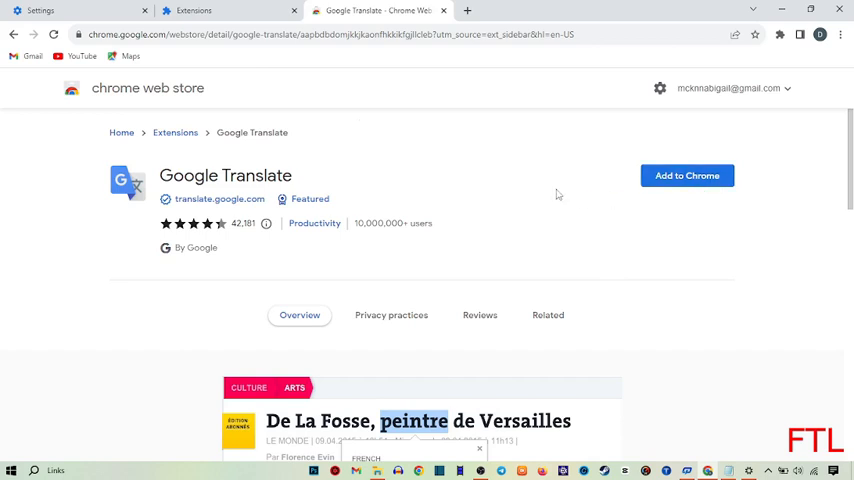
mouse_move(716, 184)
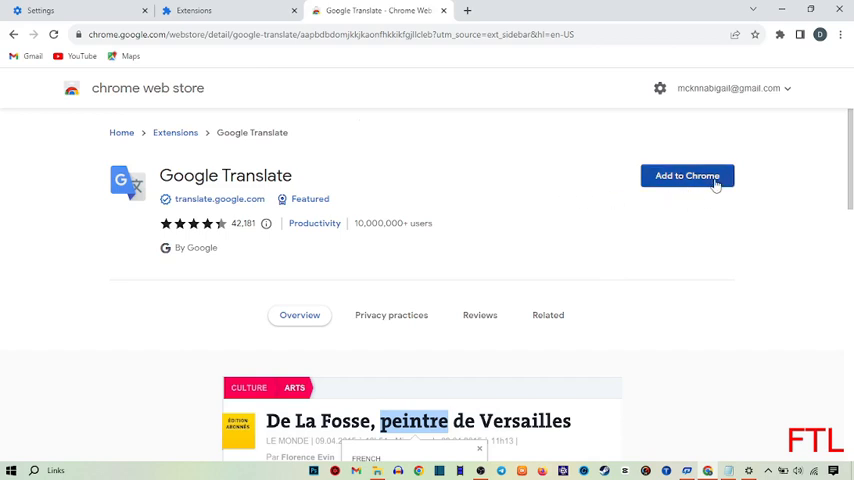
Step: Add Google Translate to Chrome and confirm with Add extension
left_click(688, 176)
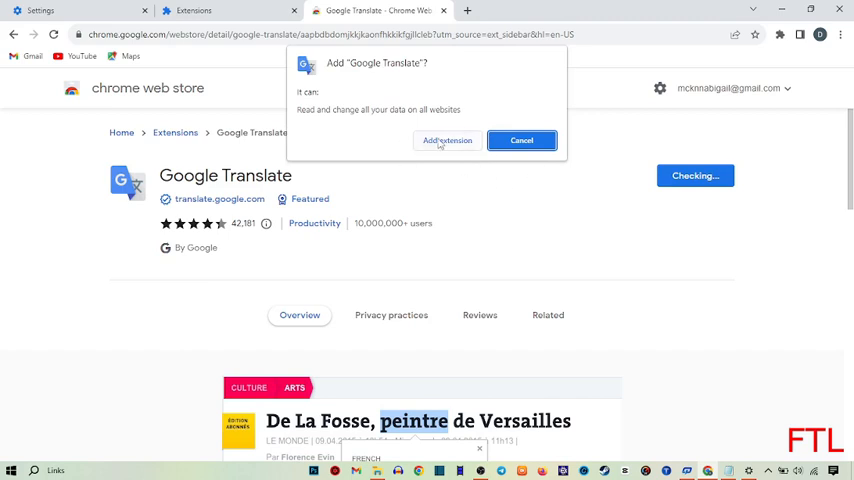
mouse_move(436, 158)
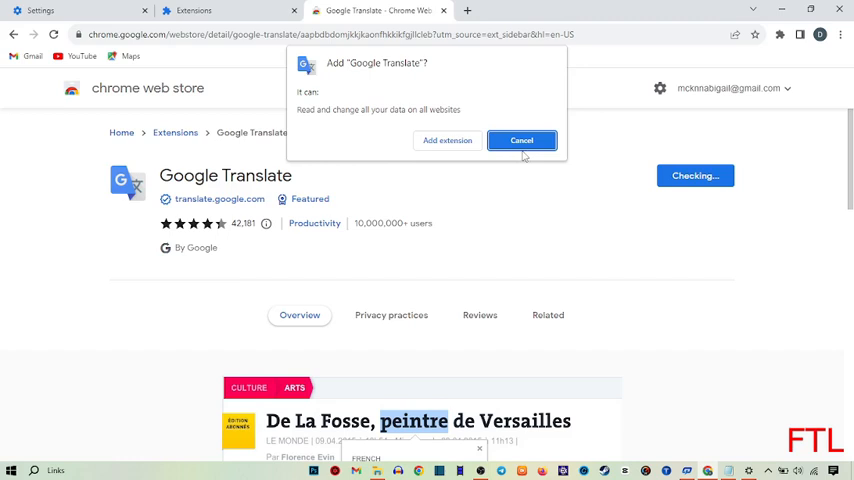
mouse_move(604, 176)
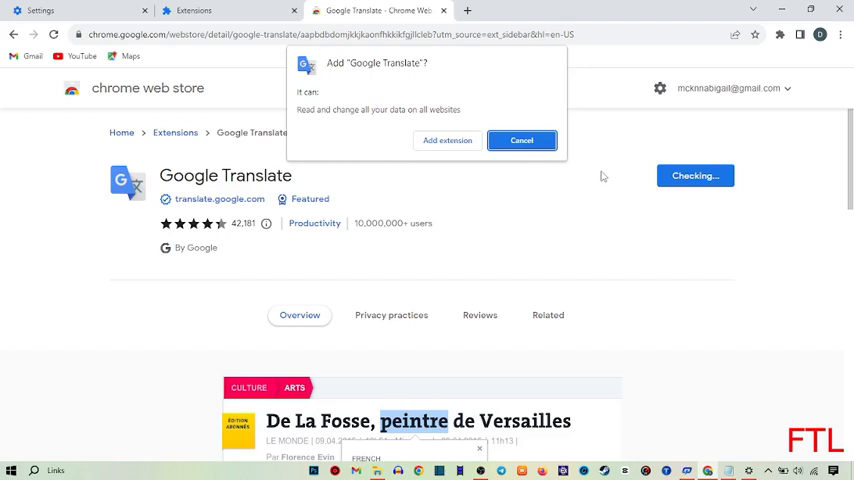
mouse_move(448, 140)
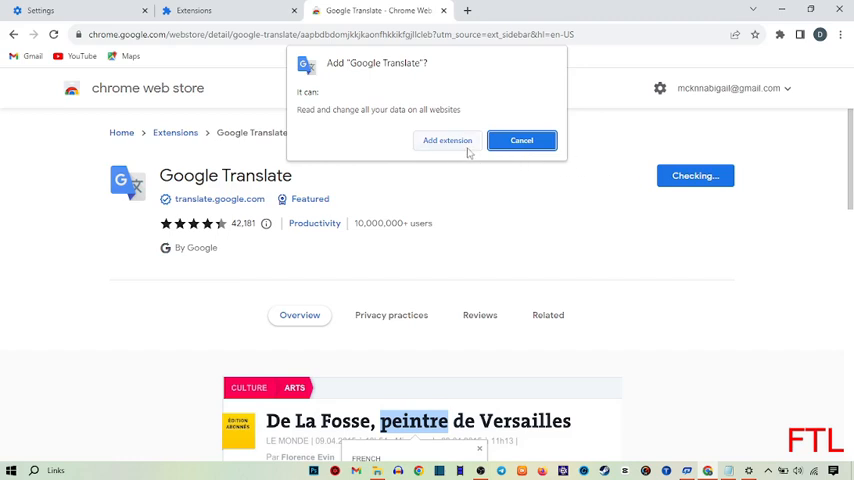
left_click(520, 140)
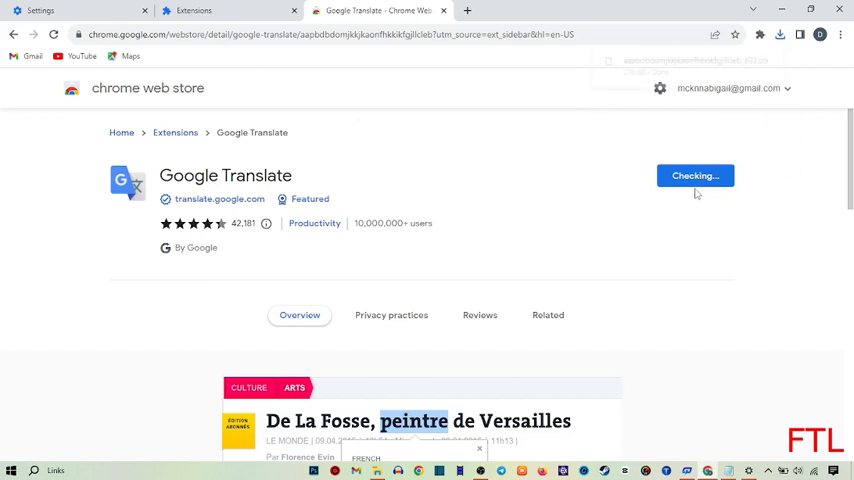
Step: Dismiss the 'Google Translate has been added' notice
left_click(696, 176)
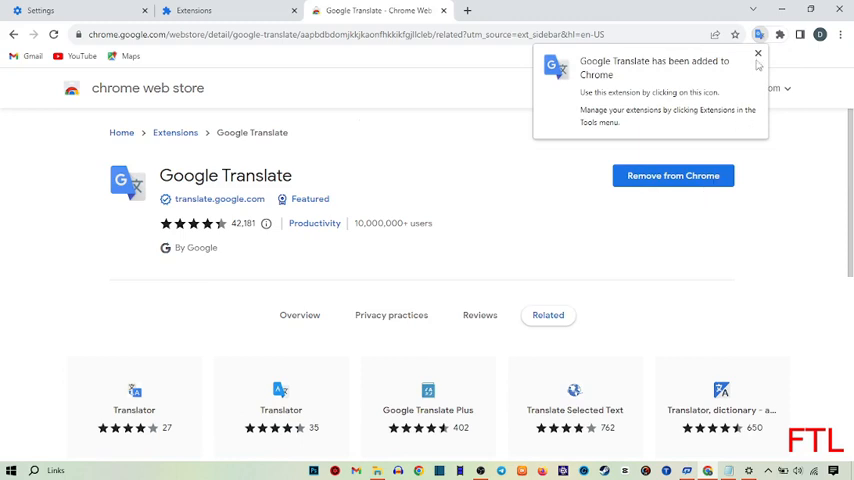
left_click(758, 52)
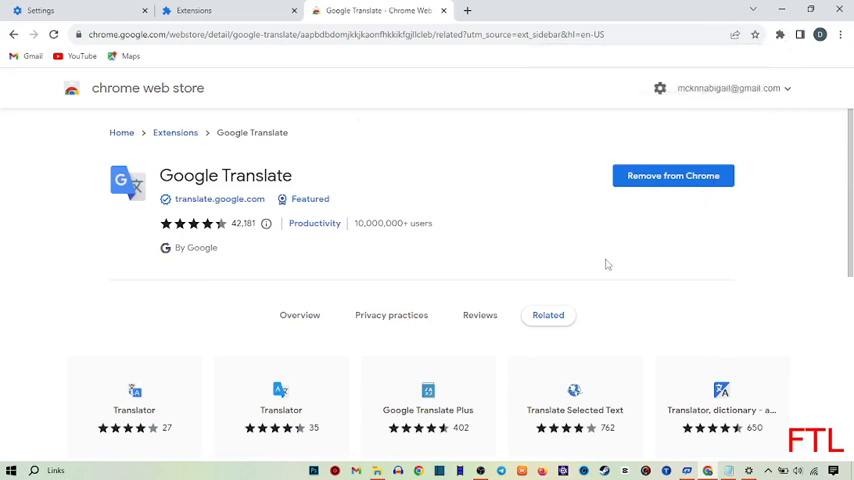
mouse_move(444, 92)
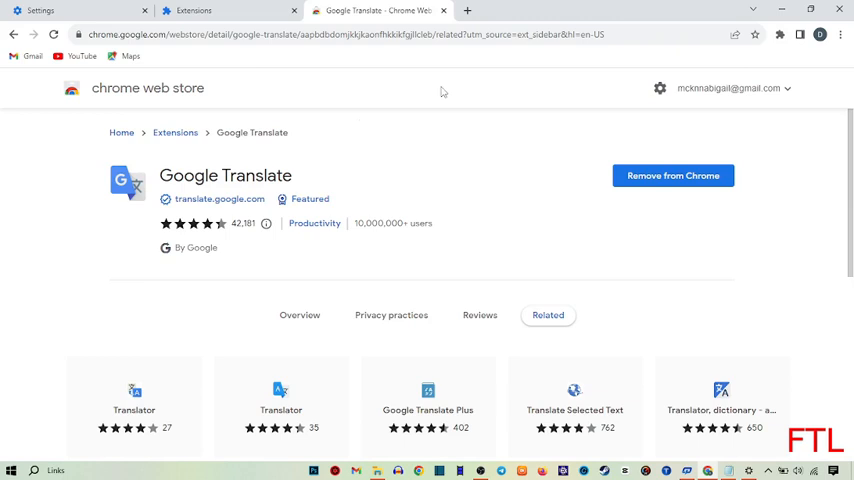
mouse_move(208, 72)
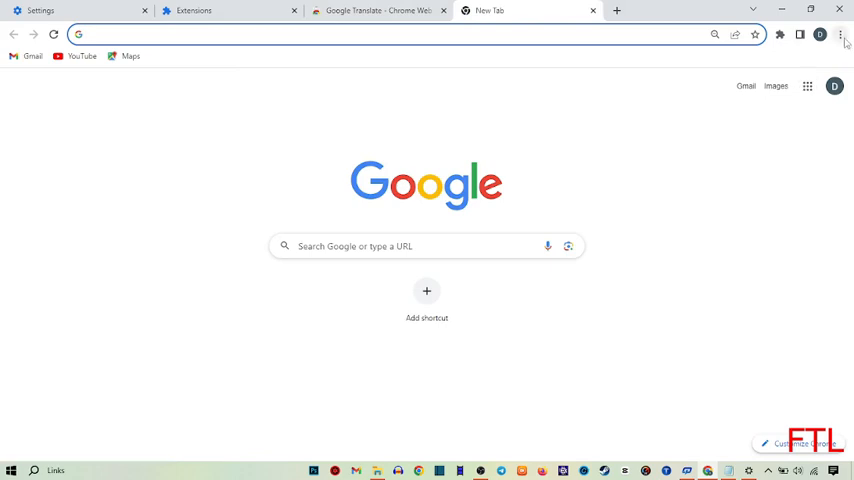
Step: Open Chrome's Settings page in a new tab from the three-dot menu
left_click(840, 34)
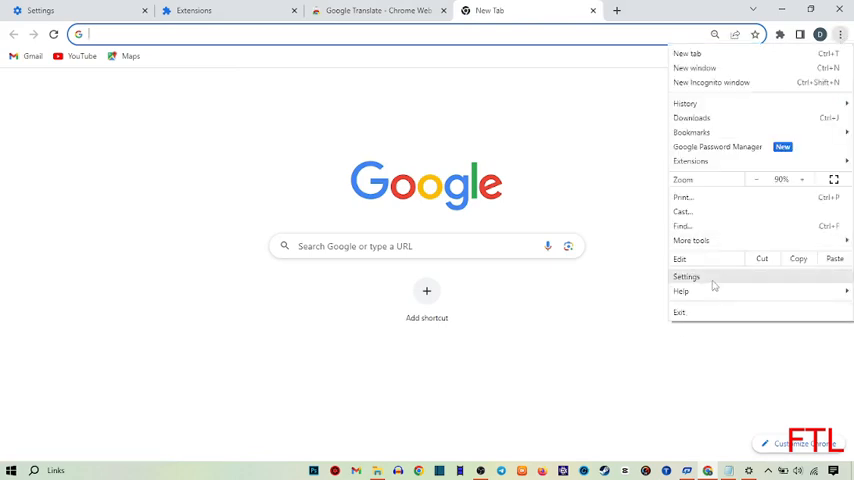
left_click(686, 276)
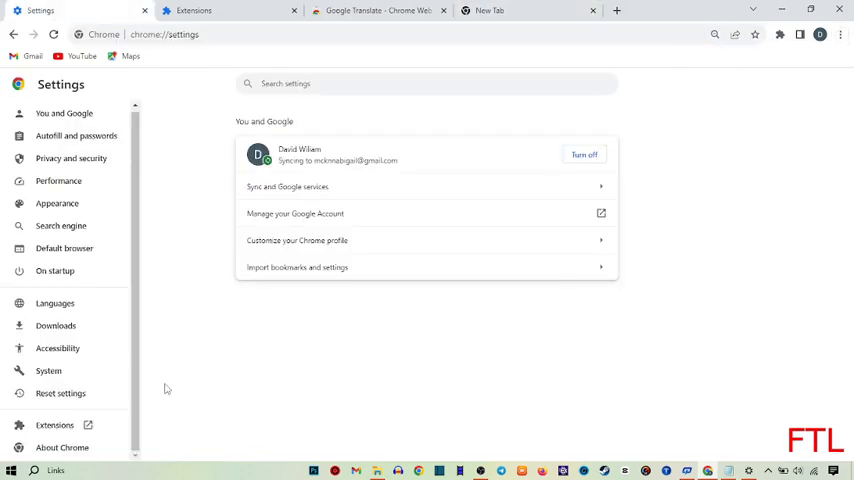